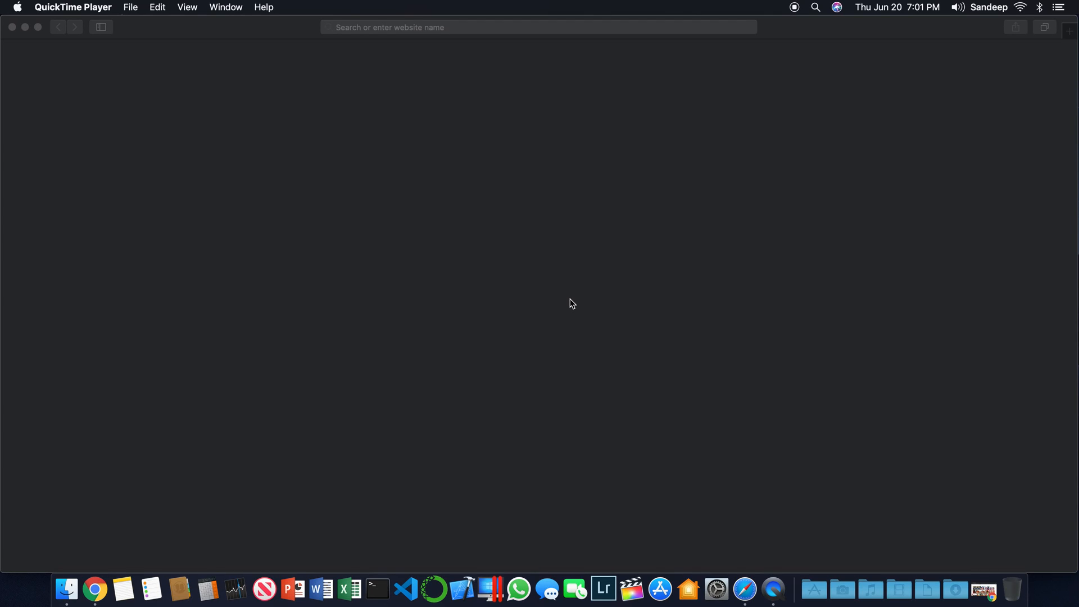
mouse_move(551, 227)
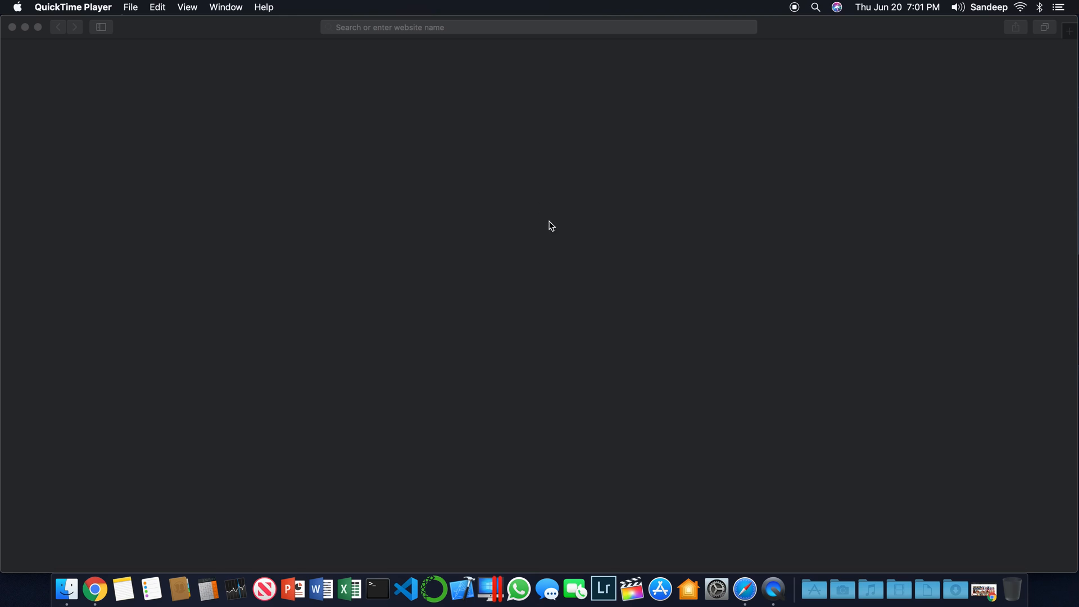
mouse_move(380, 51)
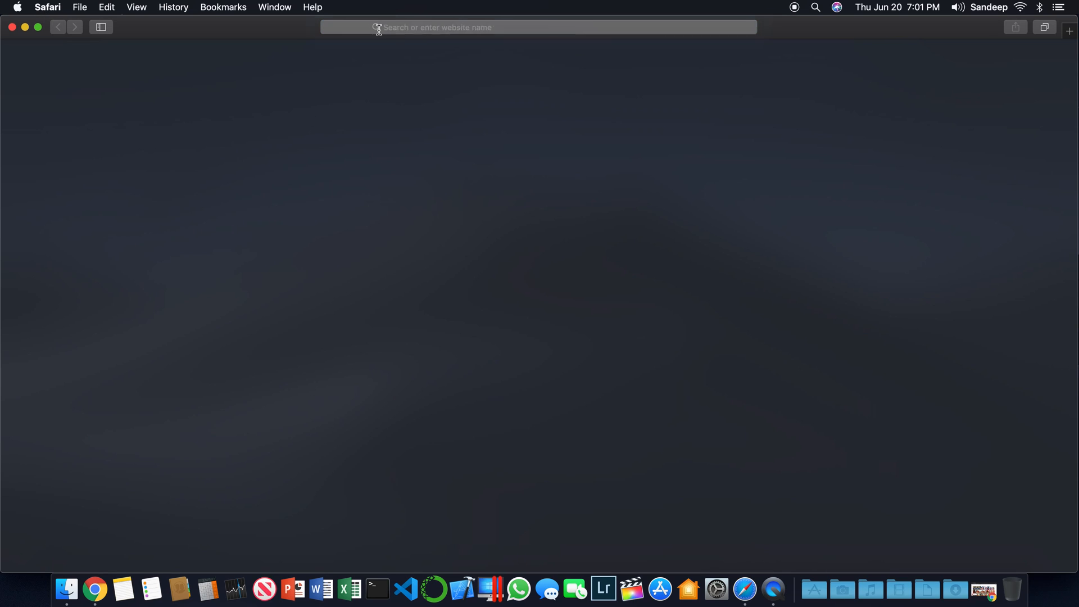
Step: Load spotify.com from Safari's address bar
text(spotify.com)
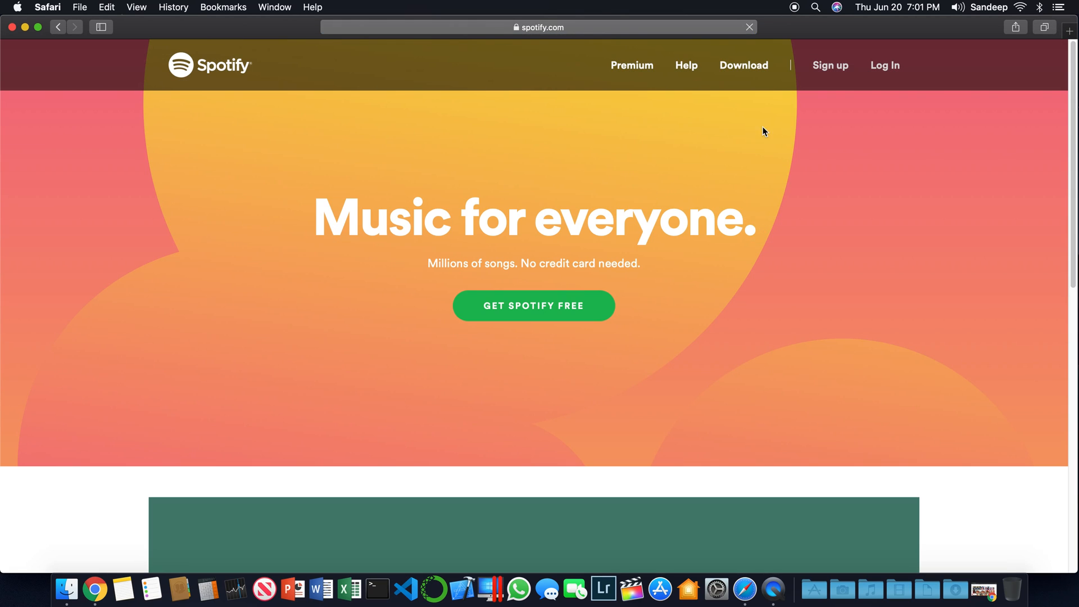
mouse_move(728, 77)
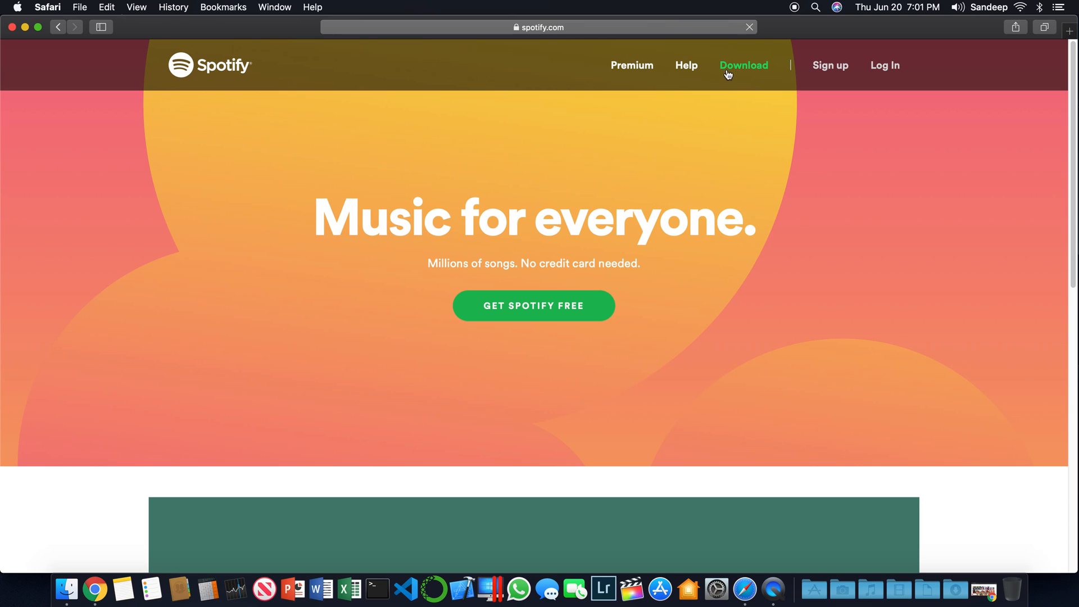
Step: Start the Spotify for Mac installer download from the spotify.com header
click(743, 65)
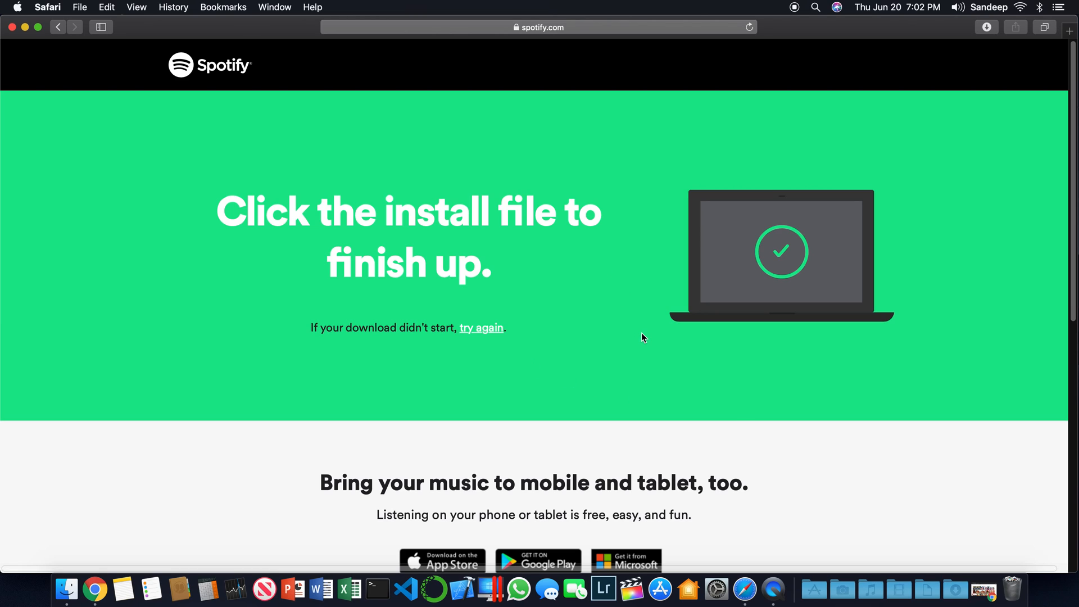
mouse_move(423, 348)
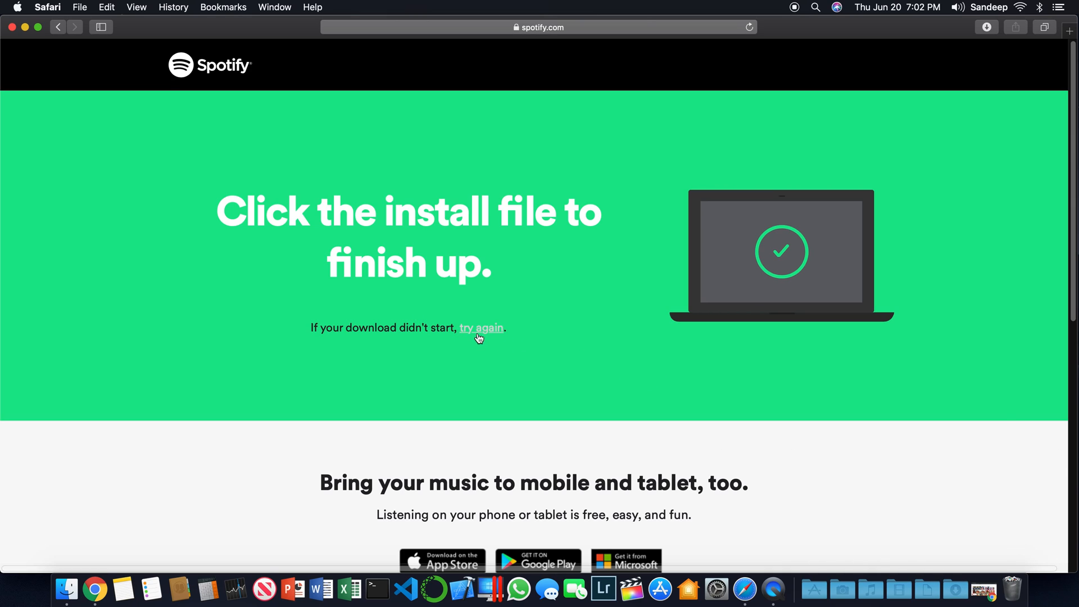
mouse_move(519, 367)
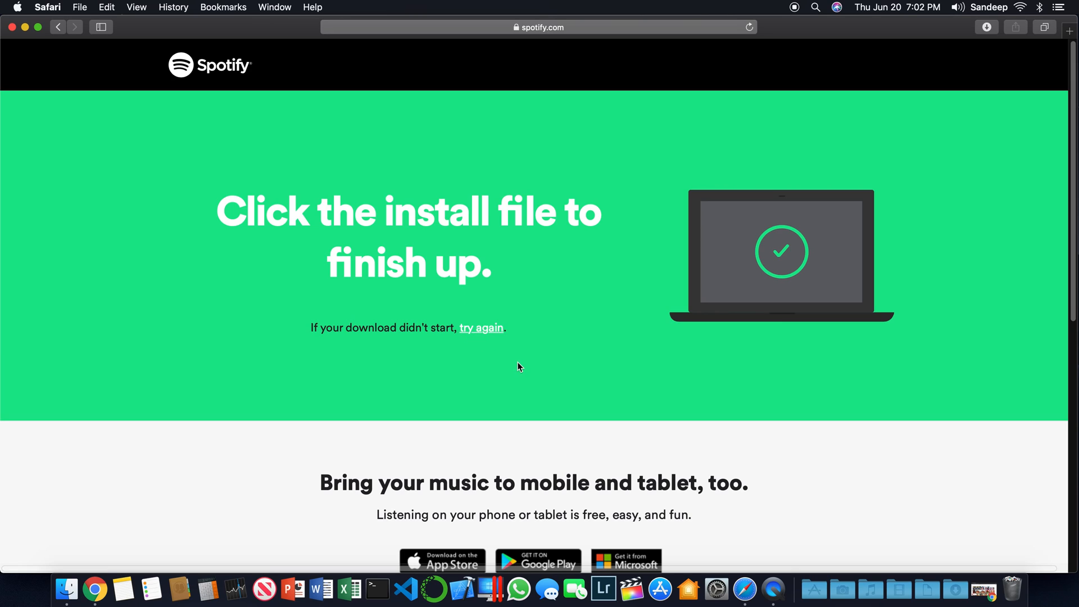
mouse_move(23, 35)
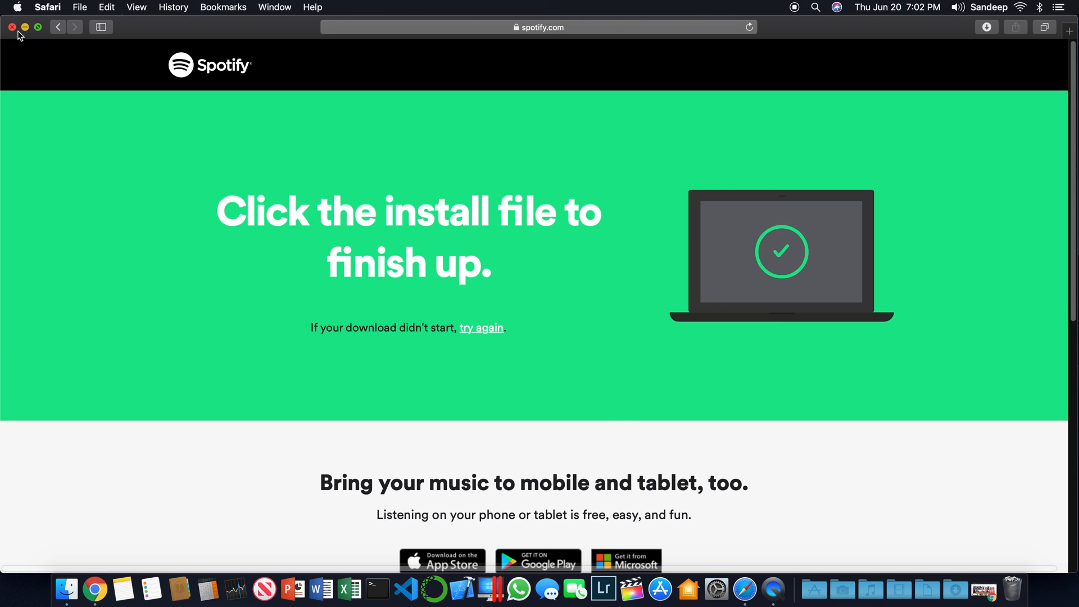
Step: Close Safari and show the Downloads folder with the Install Spotify file in Finder
click(14, 27)
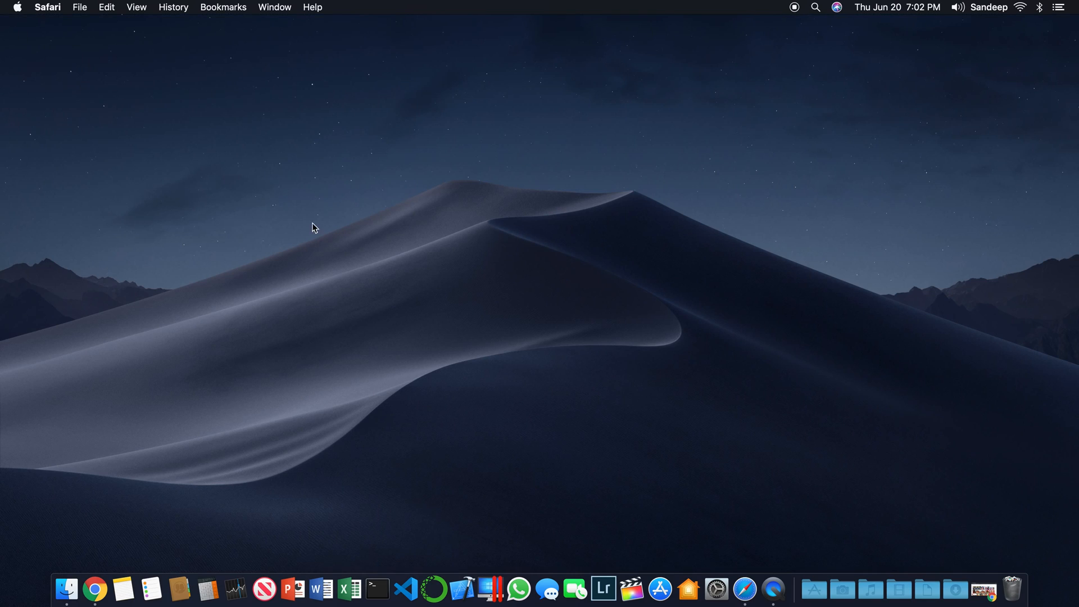
click(956, 585)
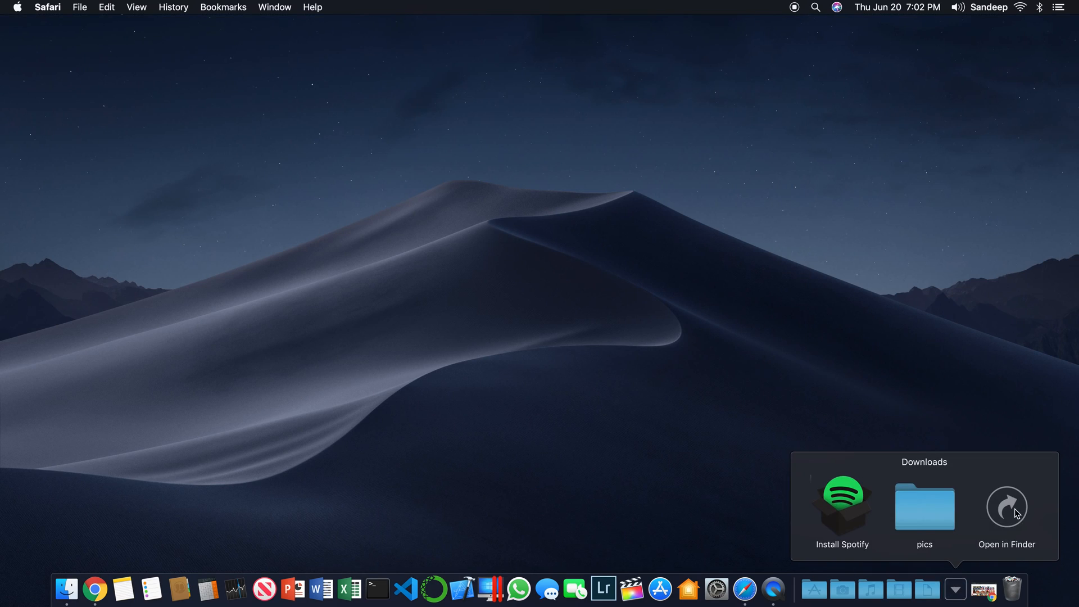
click(1006, 507)
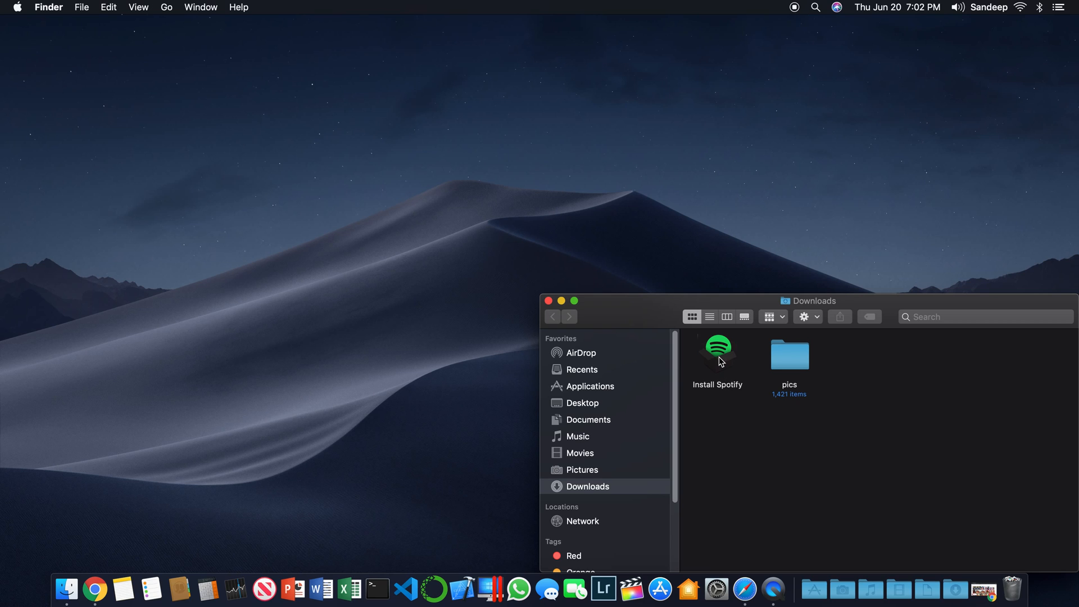
double_click(717, 354)
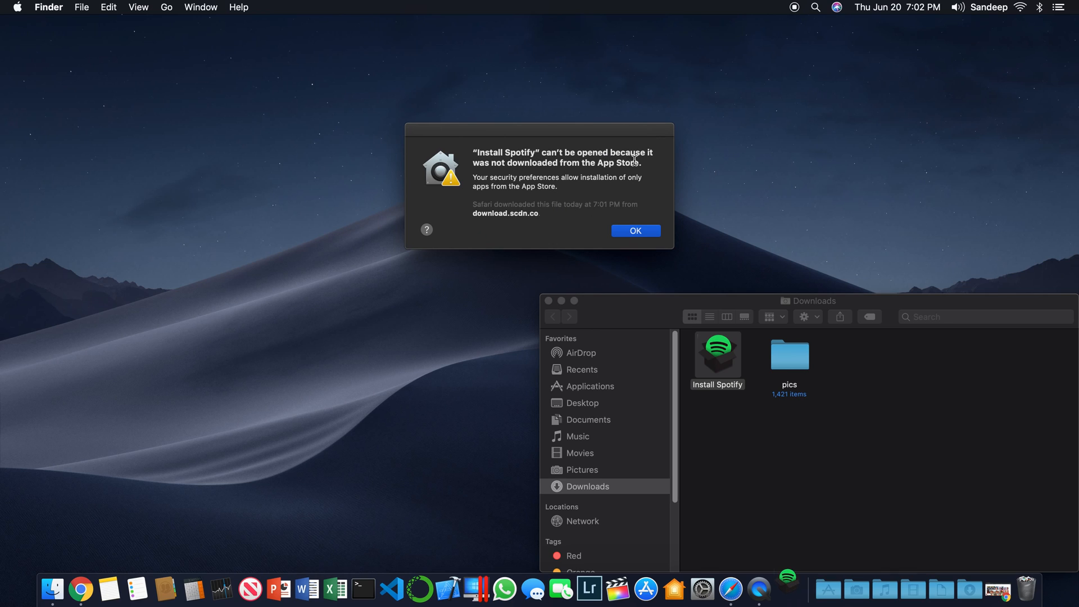
mouse_move(625, 189)
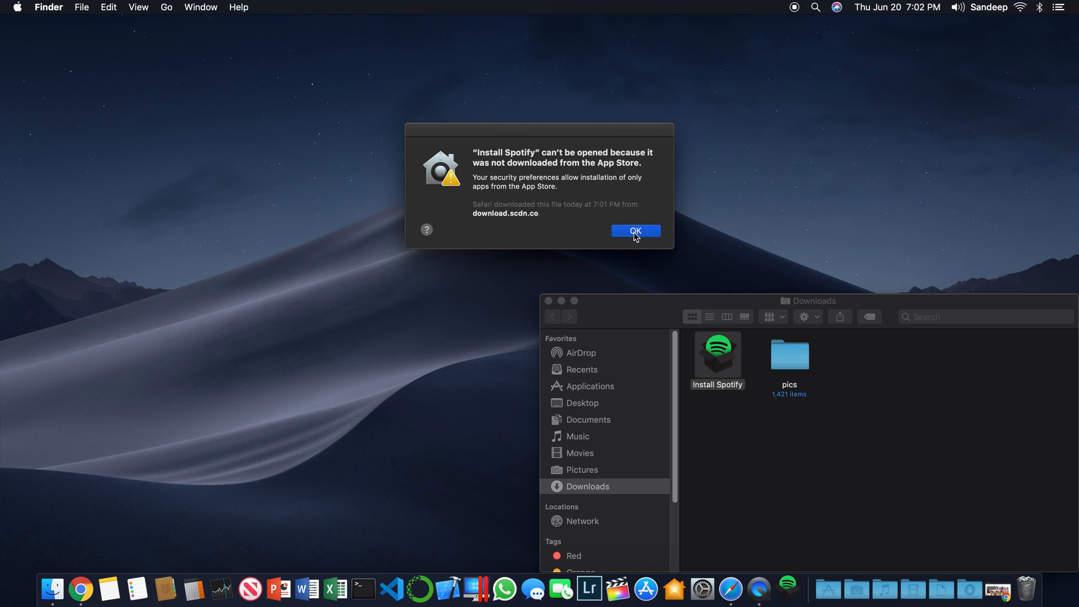
click(635, 231)
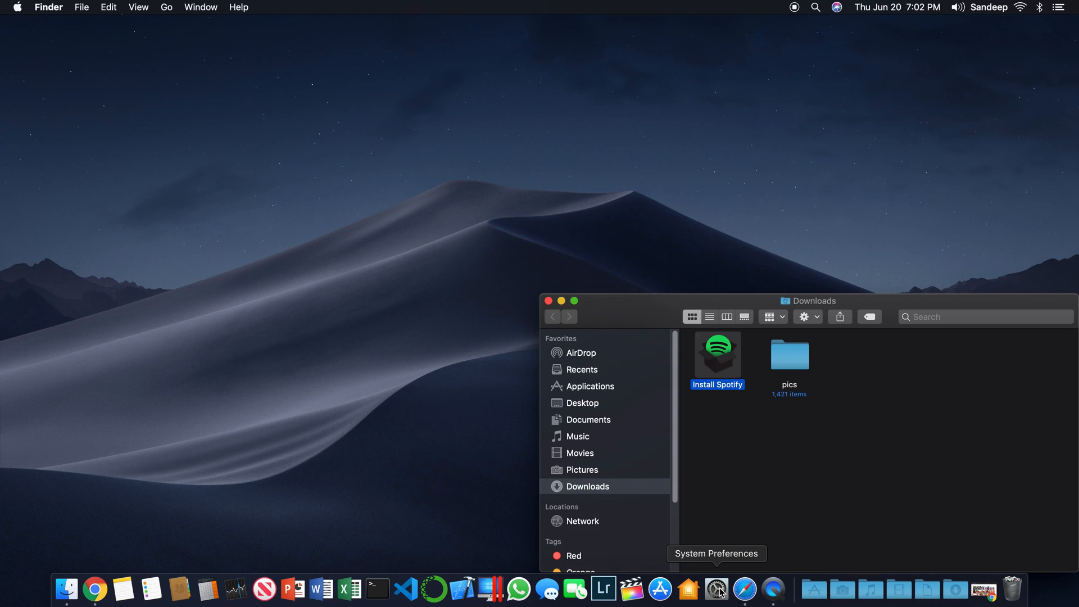
Step: Bring up Security & Privacy showing Install Spotify was blocked with an Open Anyway option
click(718, 586)
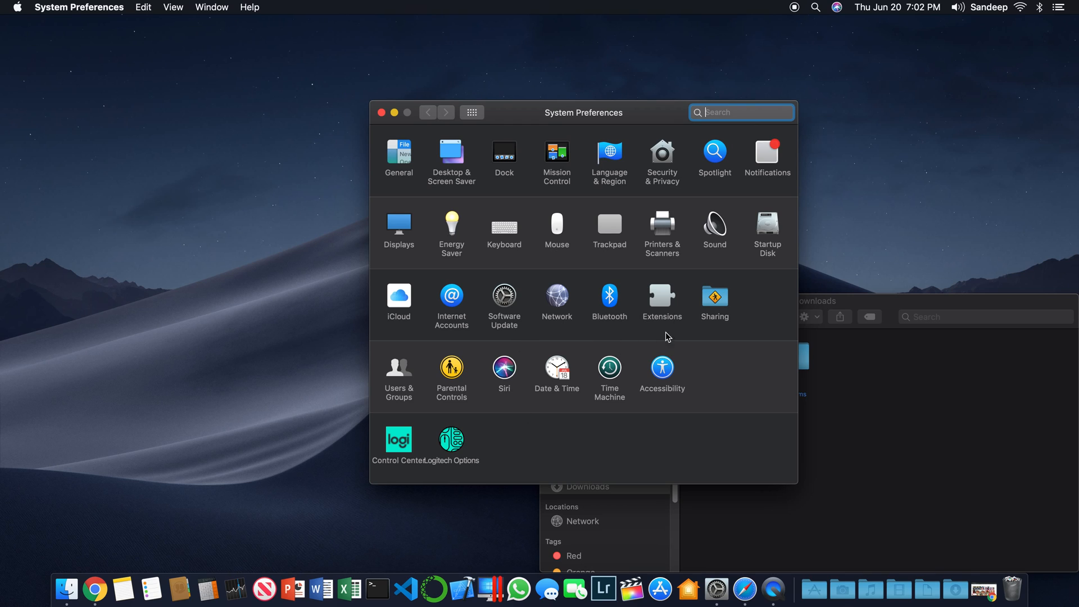
mouse_move(673, 326)
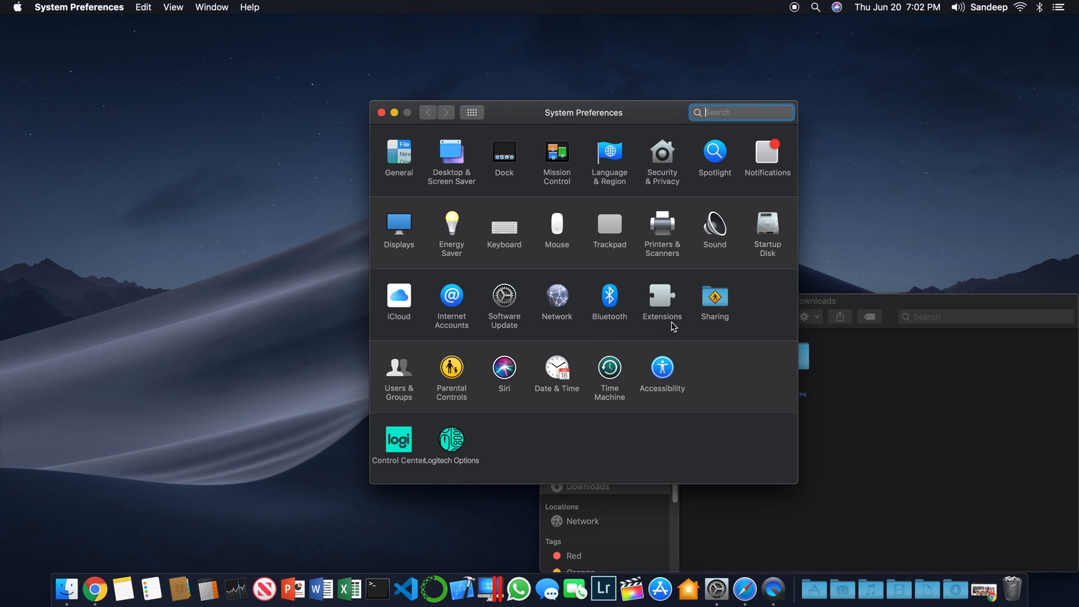
click(661, 152)
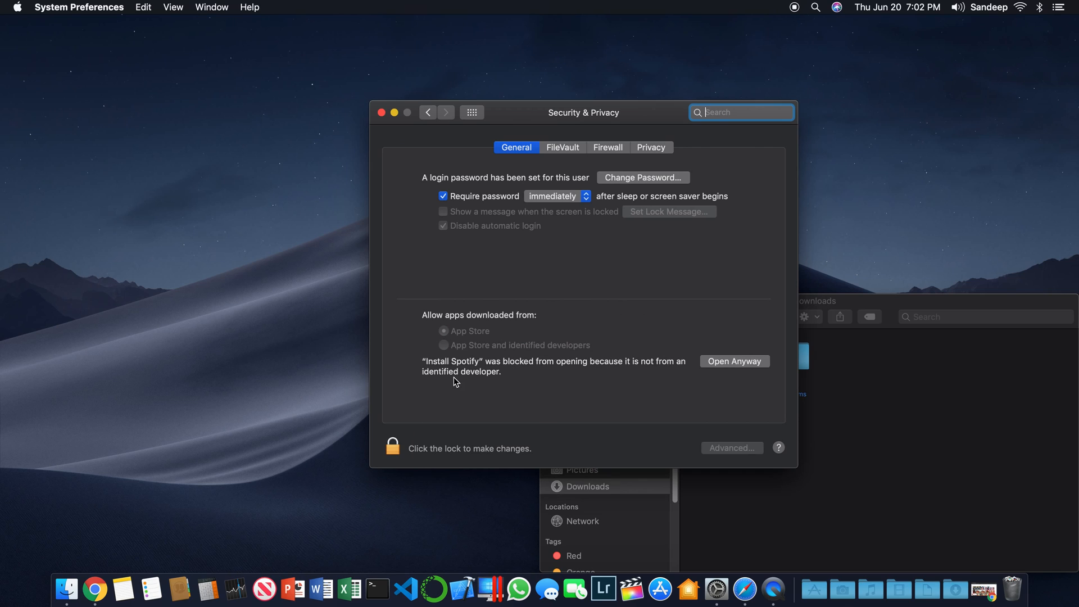
mouse_move(569, 372)
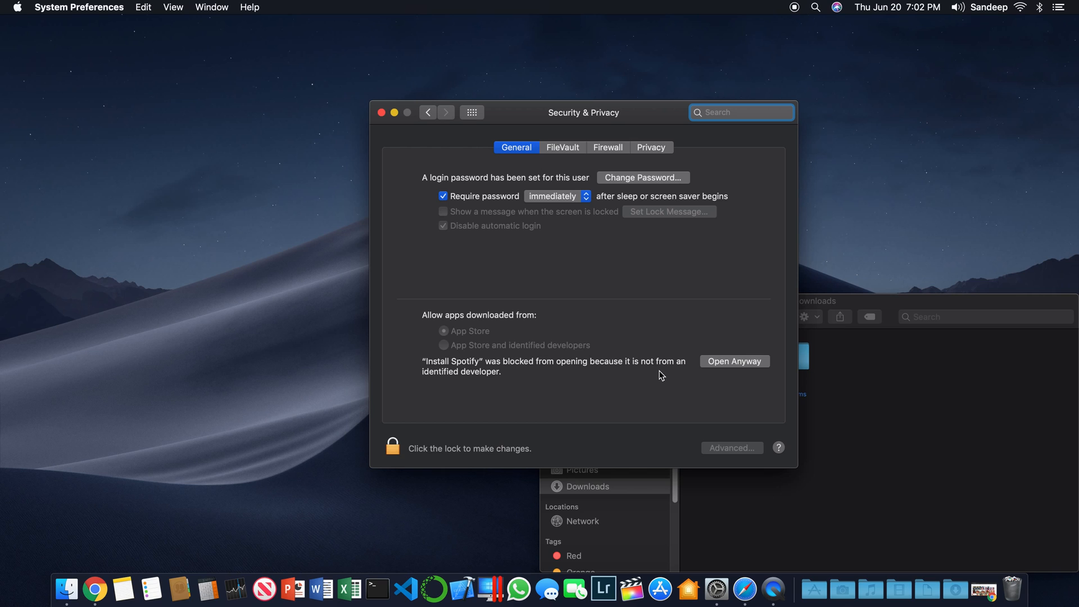
mouse_move(759, 388)
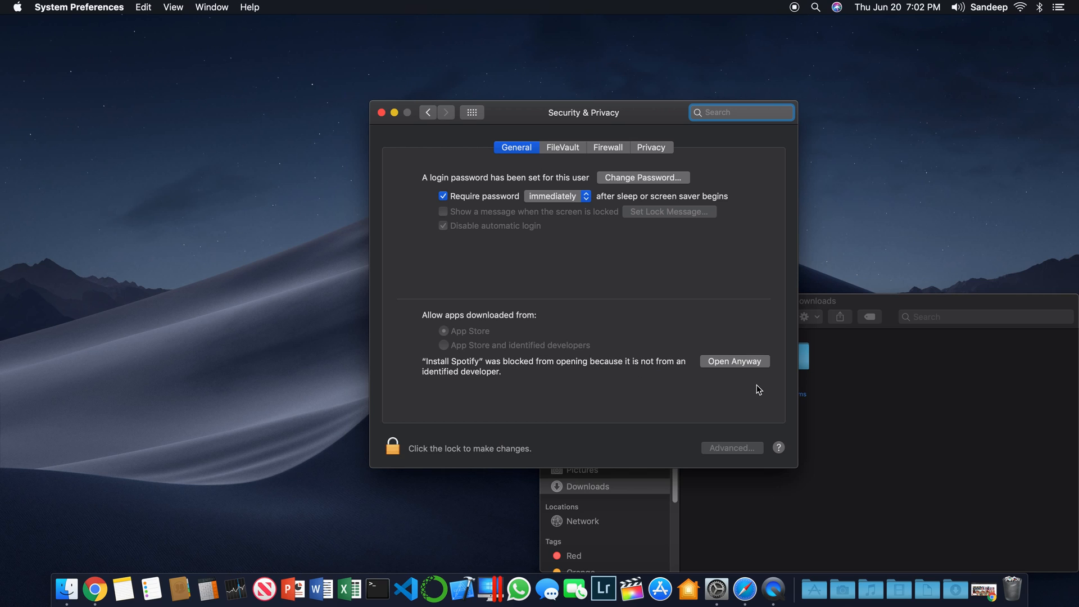
Step: Allow Install Spotify via Open Anyway and confirm, launching the Spotify desktop app
click(736, 361)
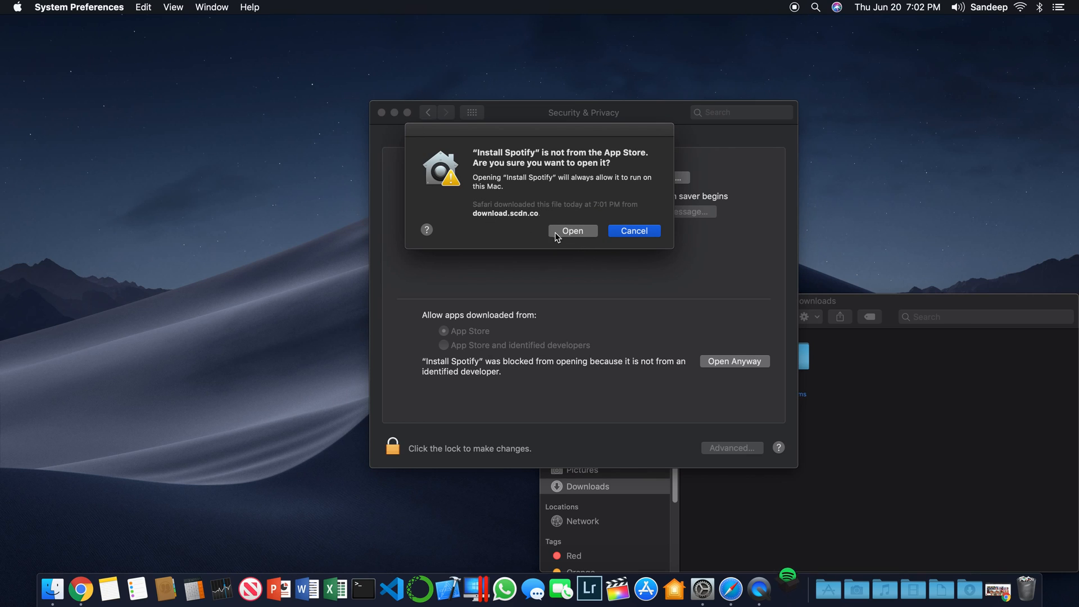
click(573, 231)
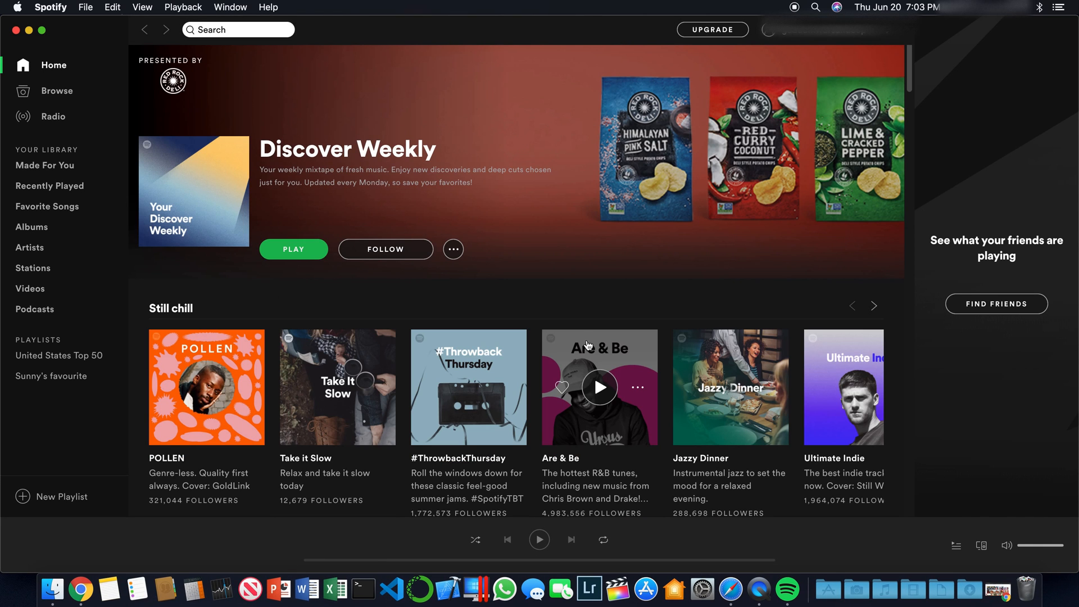
mouse_move(405, 299)
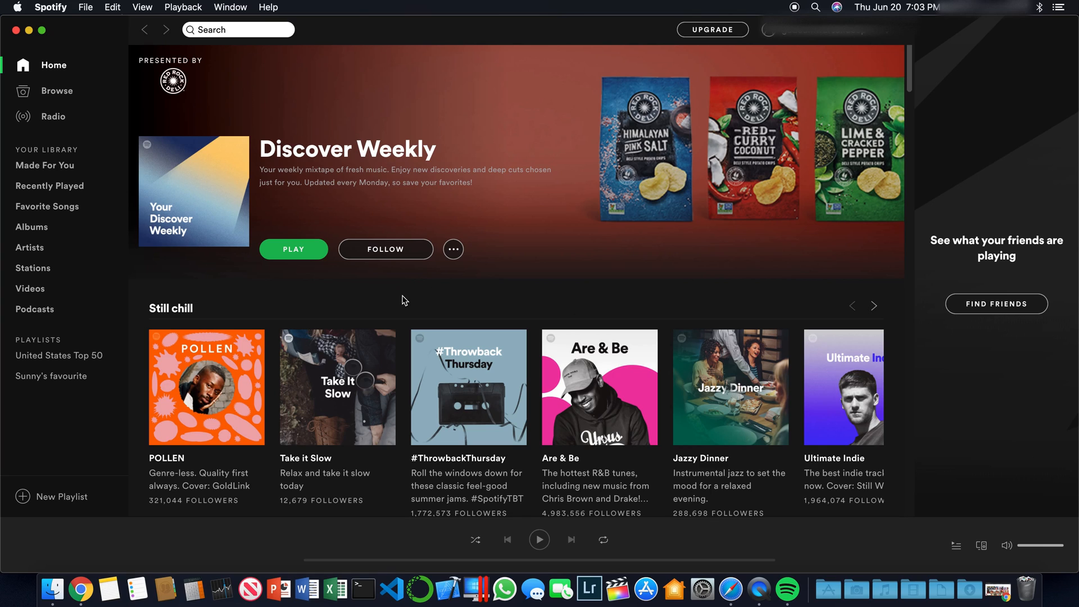
mouse_move(429, 303)
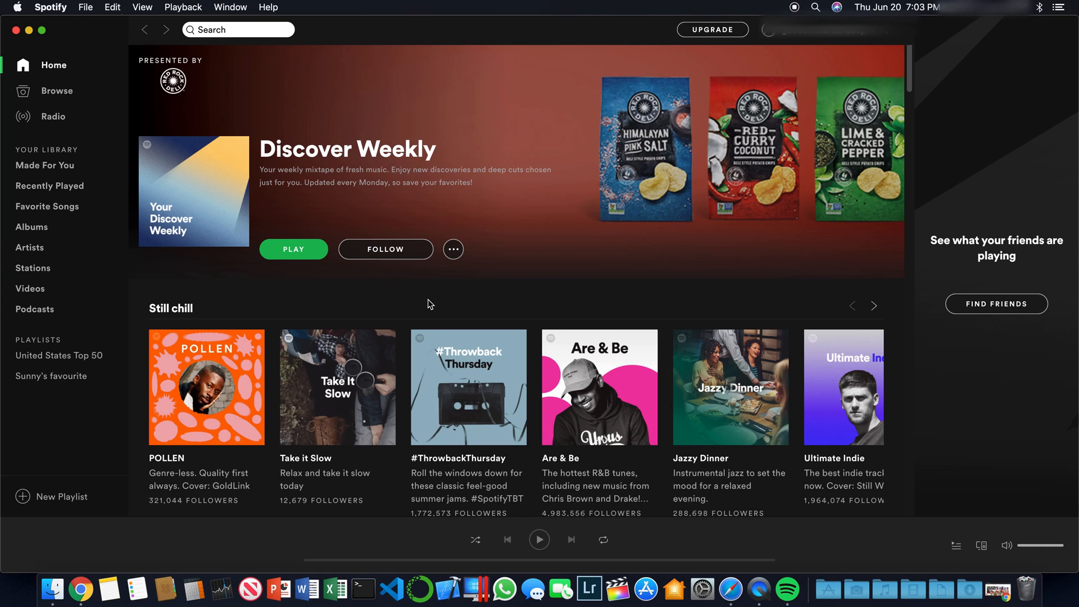